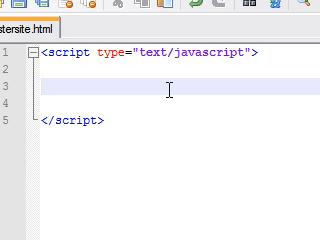
type("var")
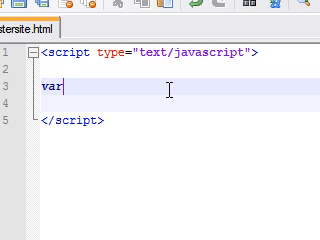
type("name")
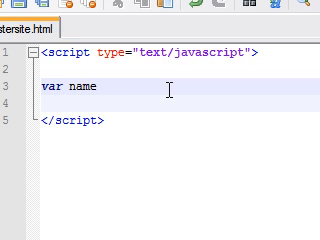
type("=")
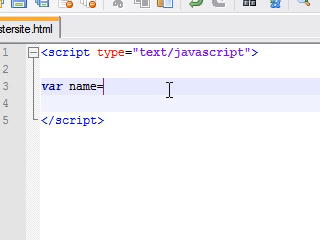
type("s")
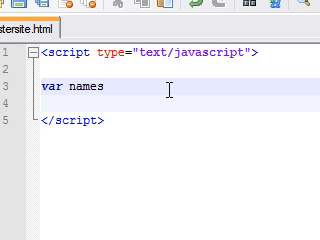
type("=new")
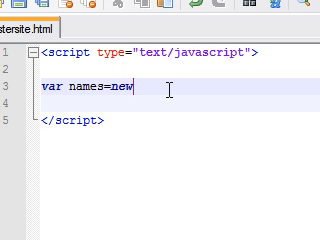
type("Array")
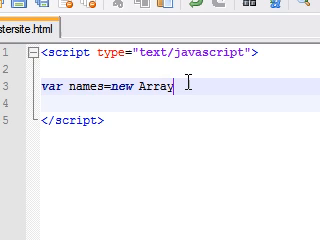
type("();")
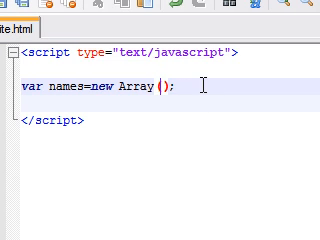
type("\"tony\"")
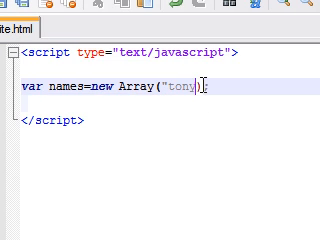
type("\",")
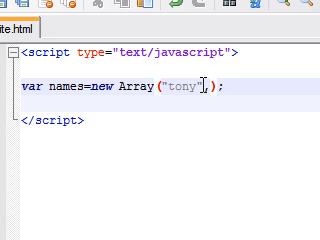
type("\"mike\",\"dan\"")
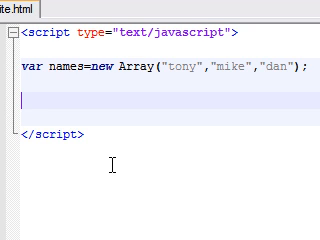
type("alert")
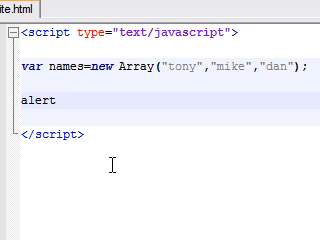
type("()")
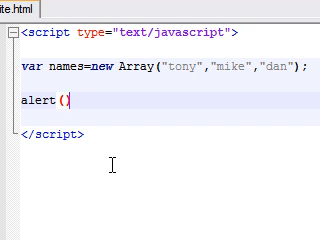
type(");")
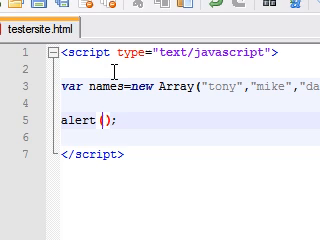
type("names")
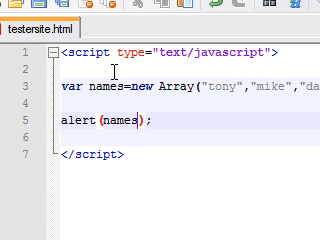
type("[]")
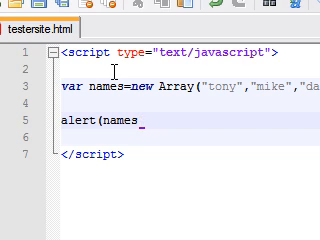
type("[]")
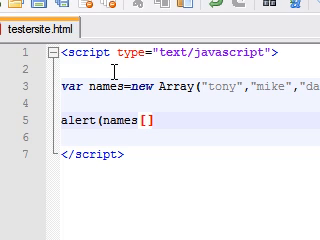
type("1")
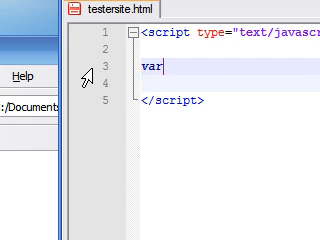
type("name=")
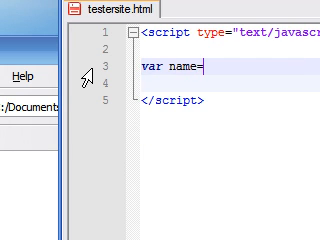
type("s")
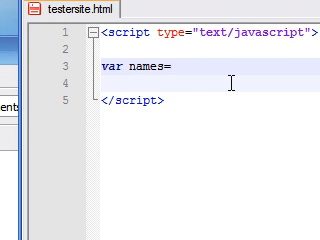
type("new Array")
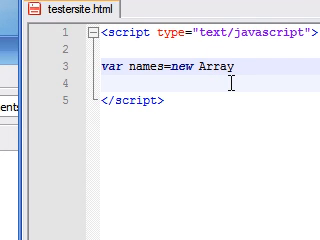
type("();")
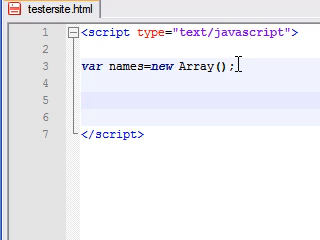
type("name")
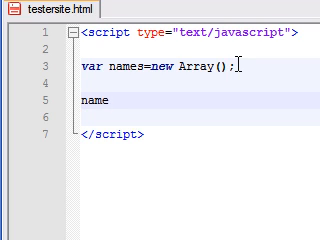
type("s[0")
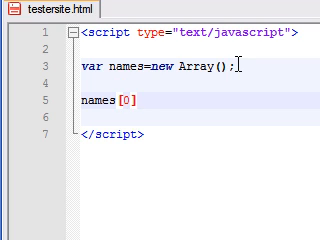
type("=")
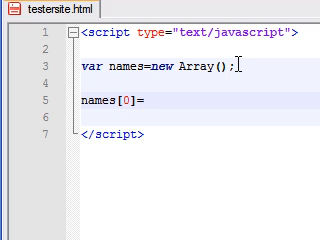
type("\"tony")
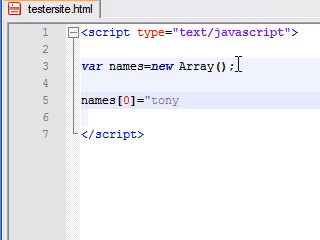
type("\";")
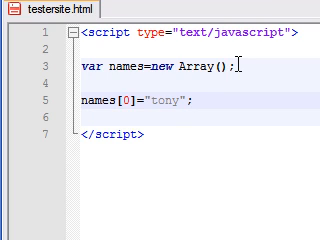
type("names")
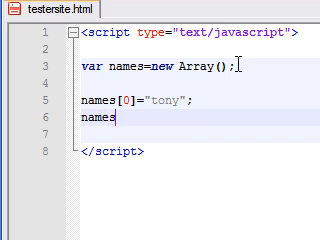
type("[1]")
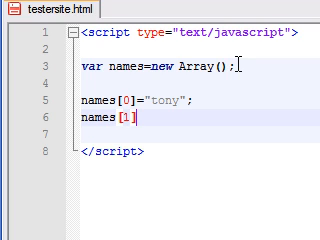
type("=")
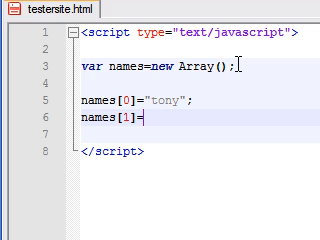
type("\"mike")
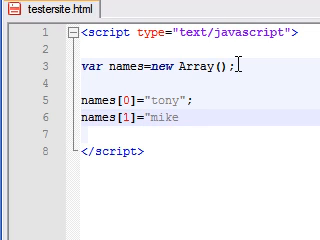
type(";")
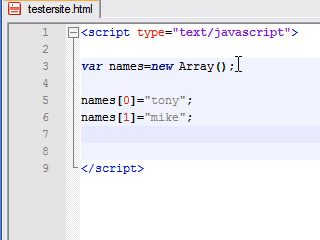
type("names")
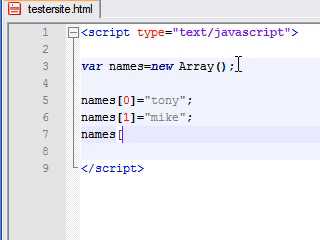
type("[2]=")
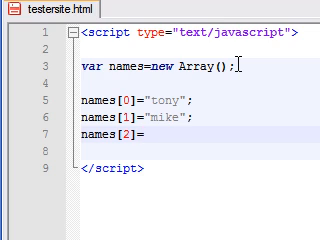
type("\"")
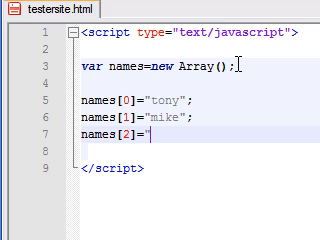
type("greg\";")
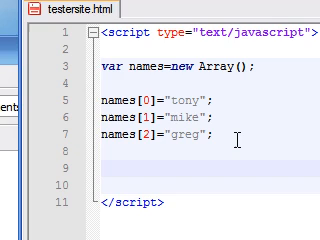
type("alert")
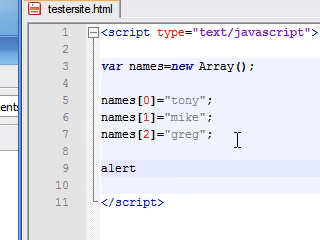
type("()")
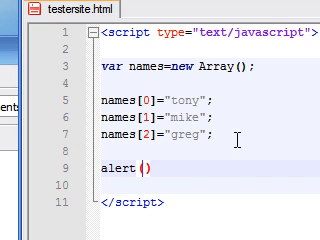
type("names")
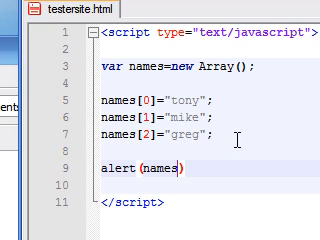